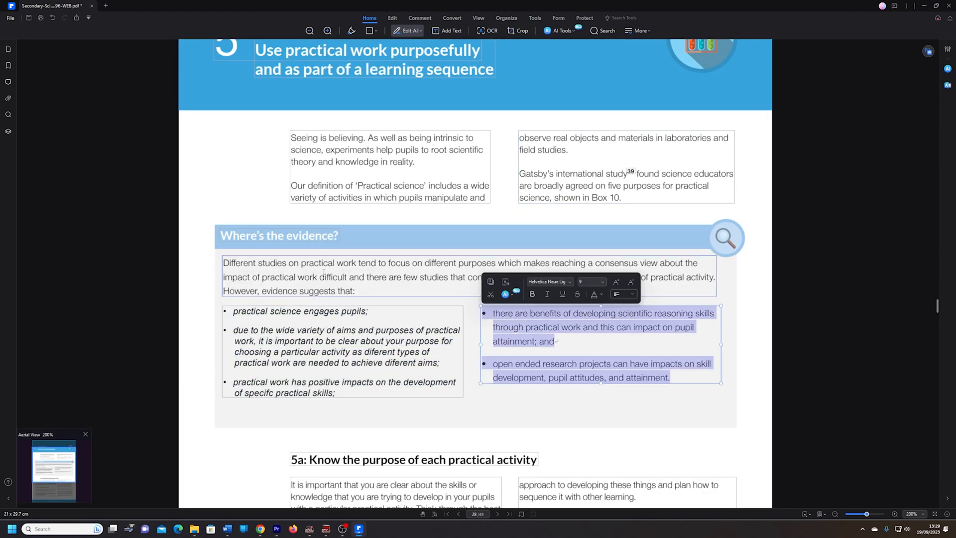
- Select the right-hand bullet text under 'Where's the evidence?' for editing in Edit All mode
left_click(10, 18)
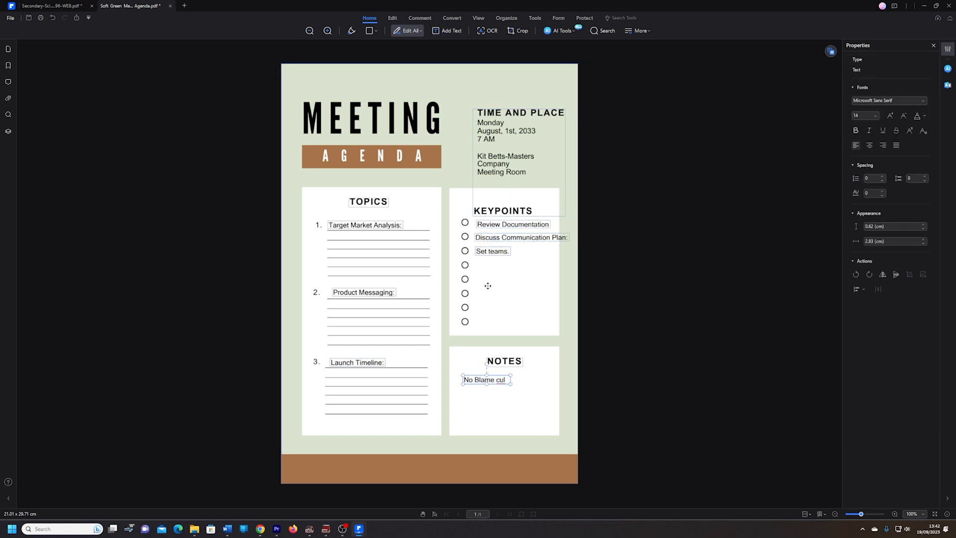
- Enter the keypoints Review Documentation, Discuss Communication Plan, Set teams and begin a NOTES entry
left_click(128, 6)
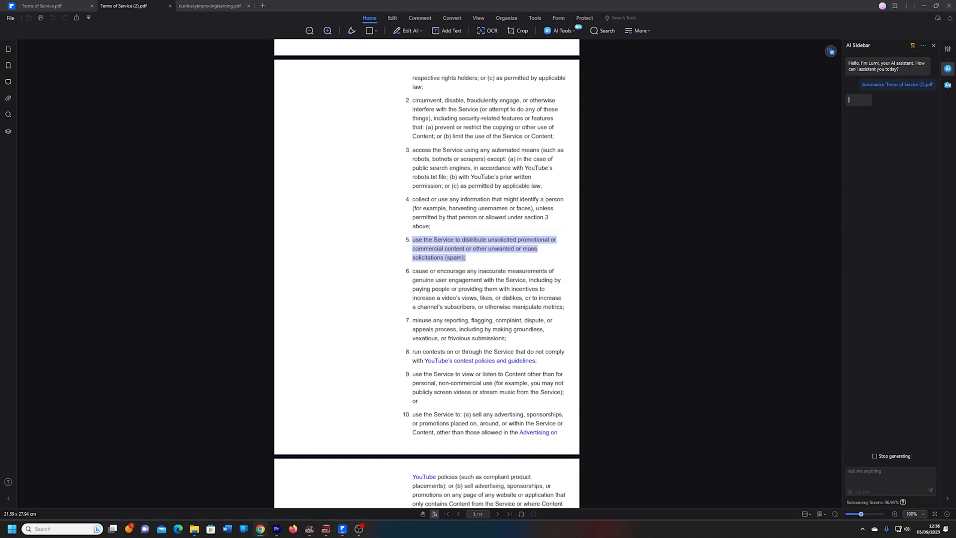
- Have the AI Sidebar summarize 'Terms of Service (2).pdf' as YouTube's terms for using the Service
left_click(897, 84)
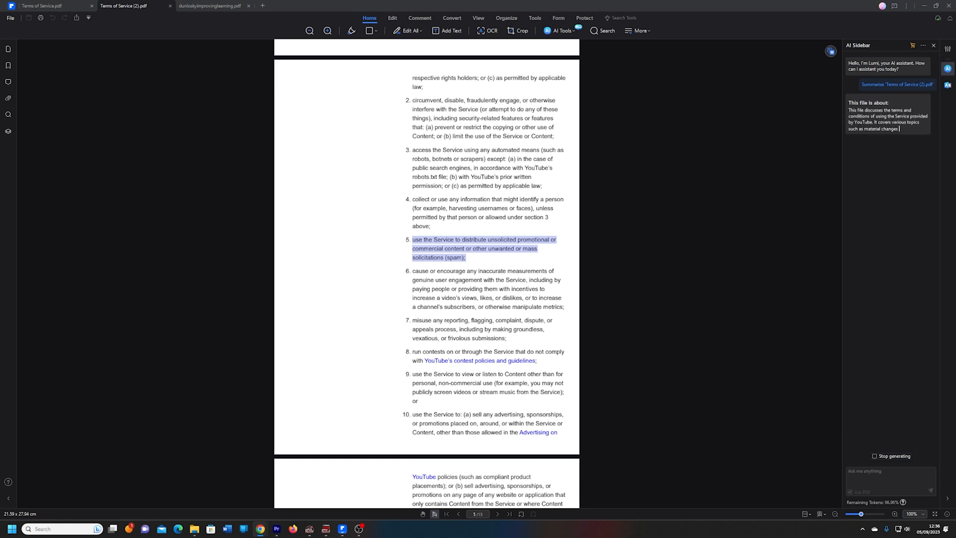